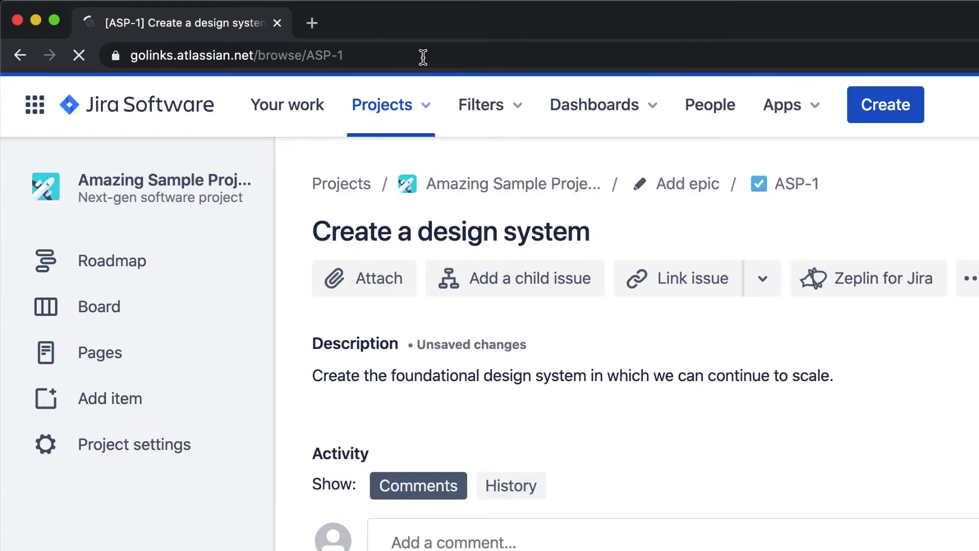
# Open Jira issues ASP-1 and ASP-3 via go/jira/ links in separate tabs, then return to the GoLinks dashboard.
pyautogui.click(236, 55)
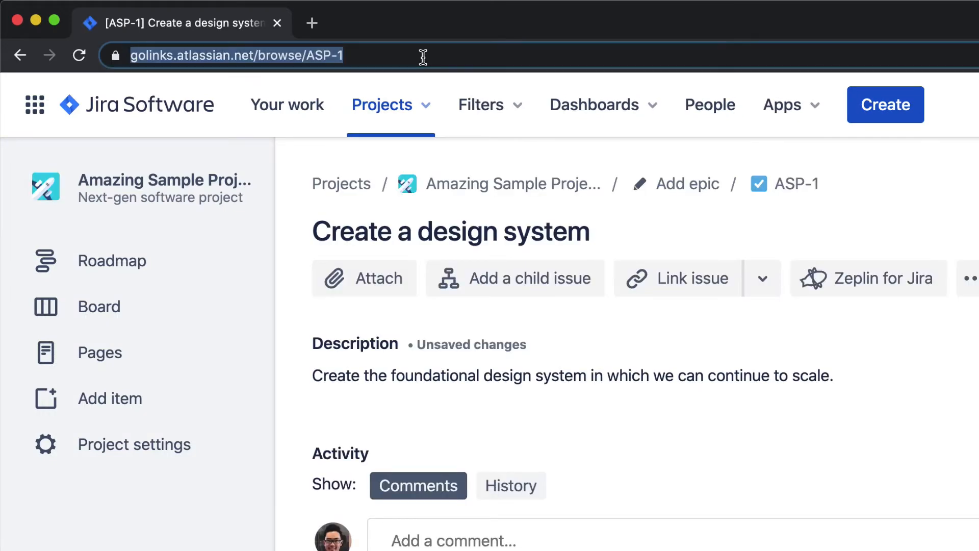
pyautogui.write('go/jira/')
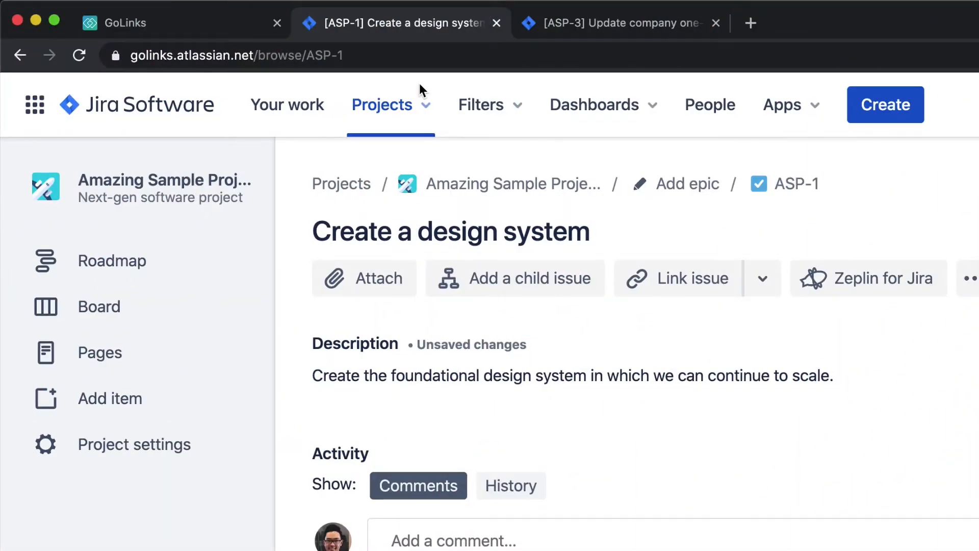
pyautogui.click(621, 23)
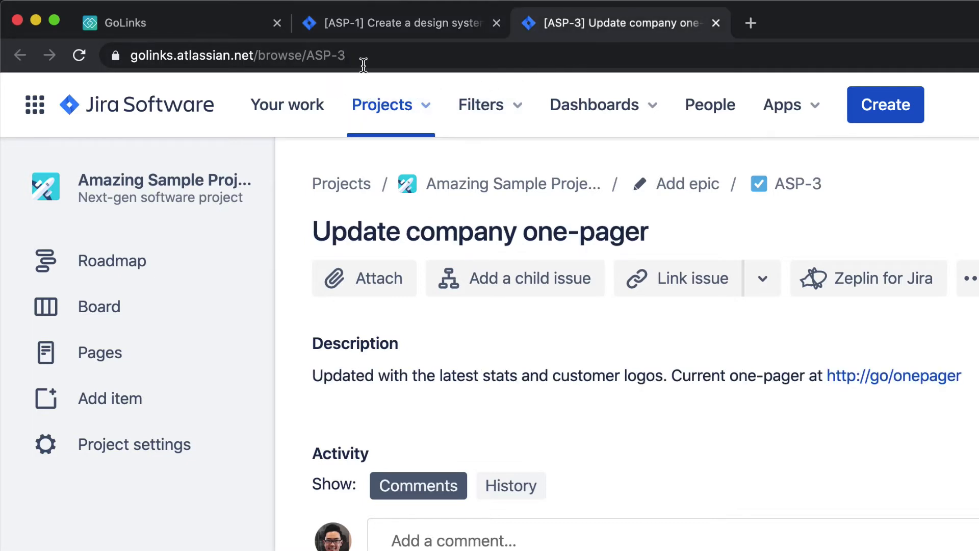
pyautogui.click(237, 55)
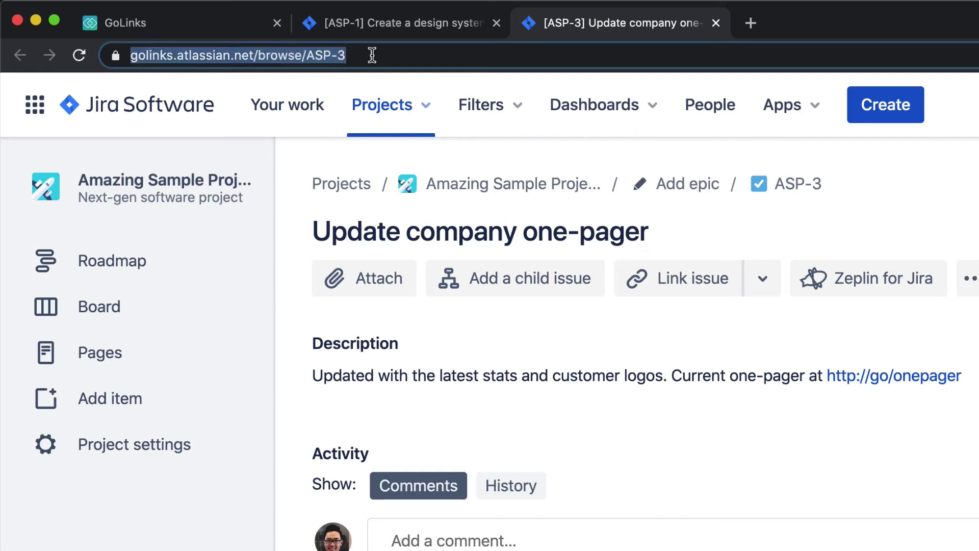
pyautogui.click(113, 24)
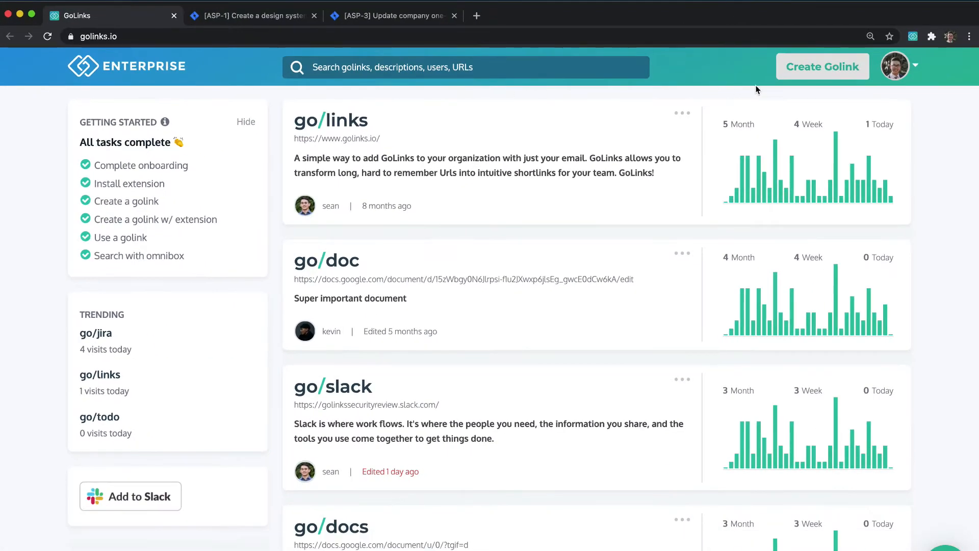
pyautogui.click(822, 66)
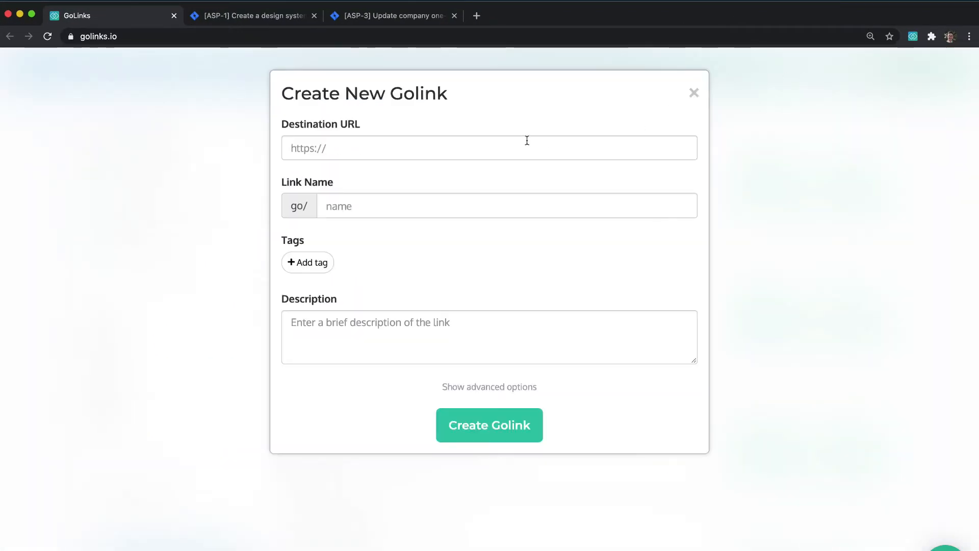
pyautogui.write('https://golinks.atlassian.net/browse/ASP-3')
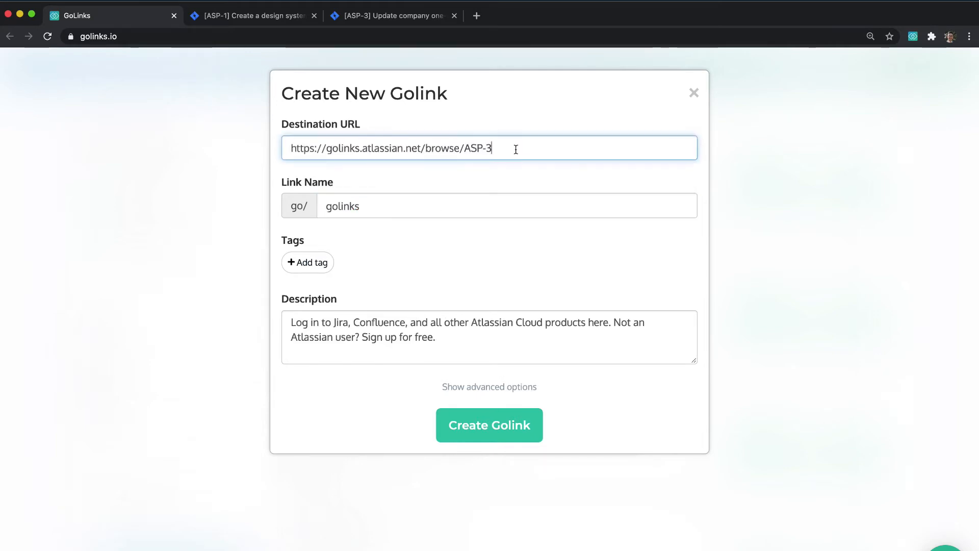
pyautogui.click(489, 424)
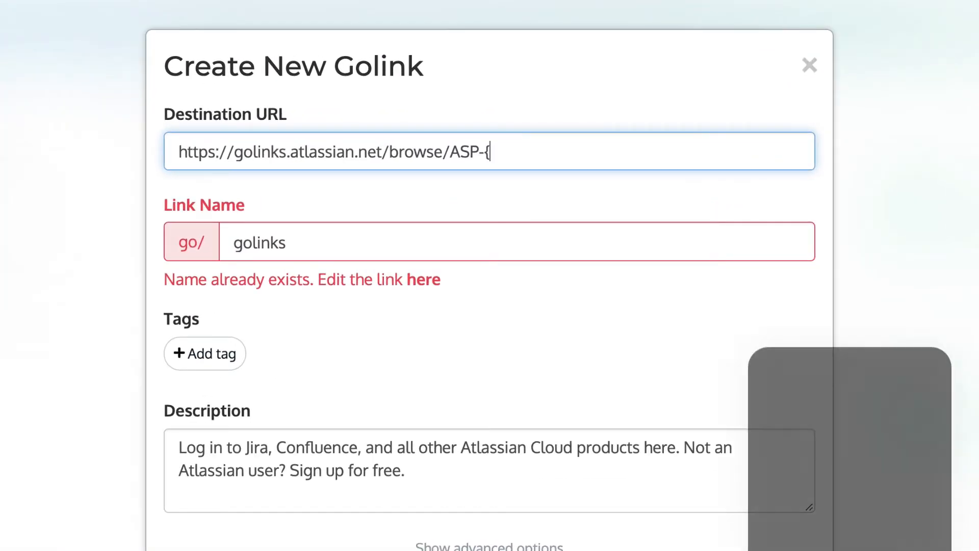
pyautogui.write('*}')
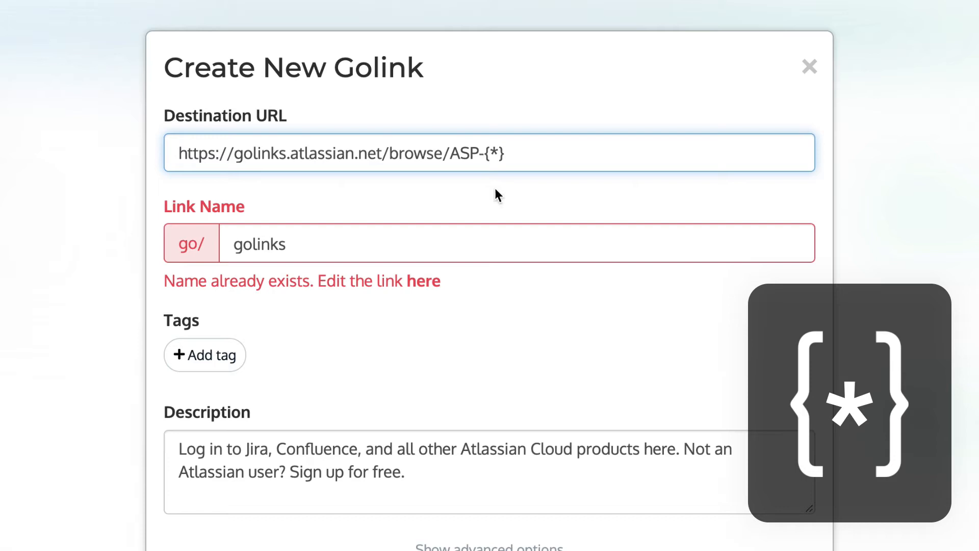
# Name the link jira, tag it Jira, describe it as a Jira issue variable golink, and create it.
pyautogui.write('jira')
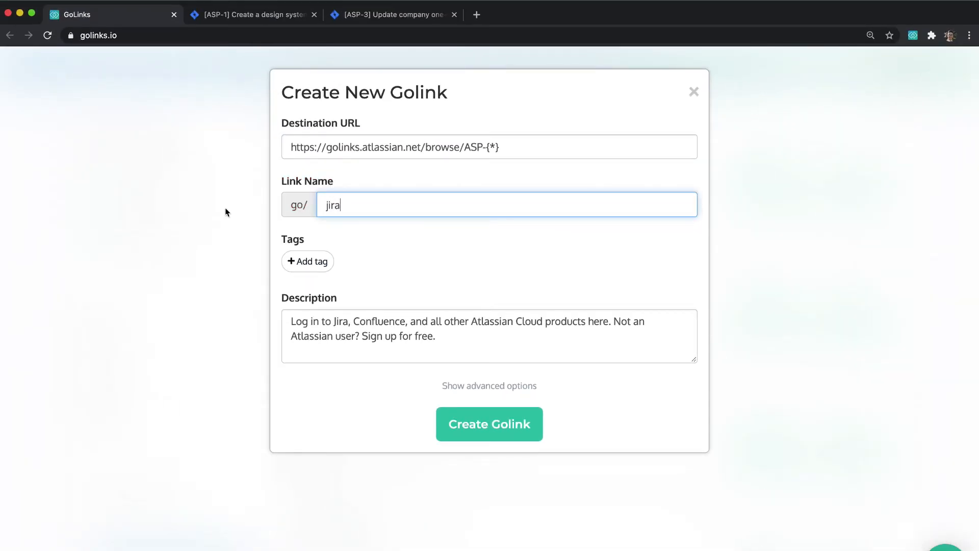
pyautogui.click(307, 261)
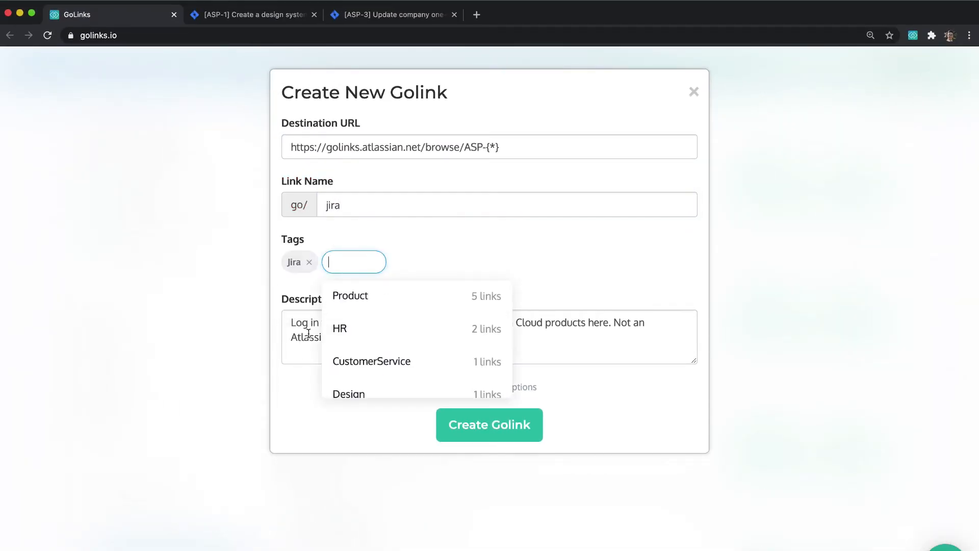
pyautogui.write('Jira issue variable golink')
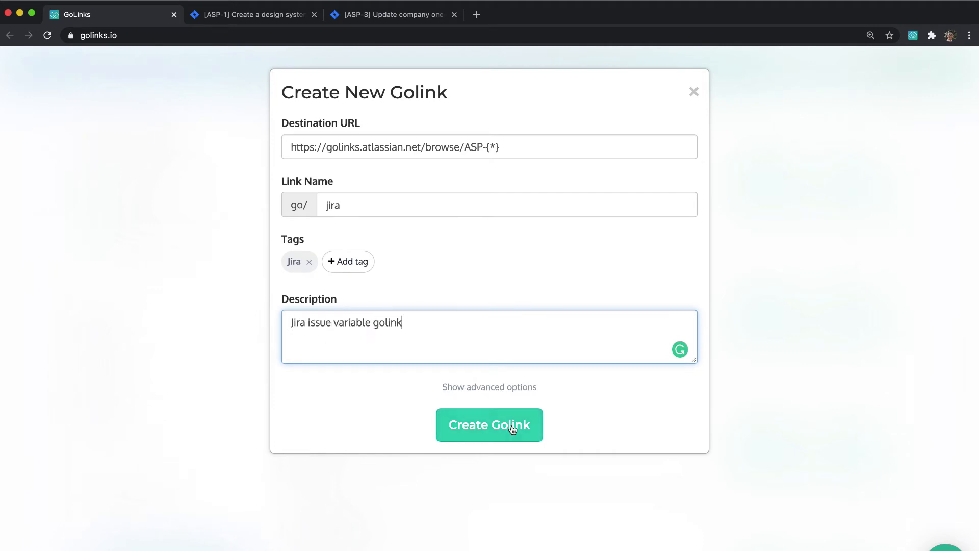
pyautogui.click(488, 424)
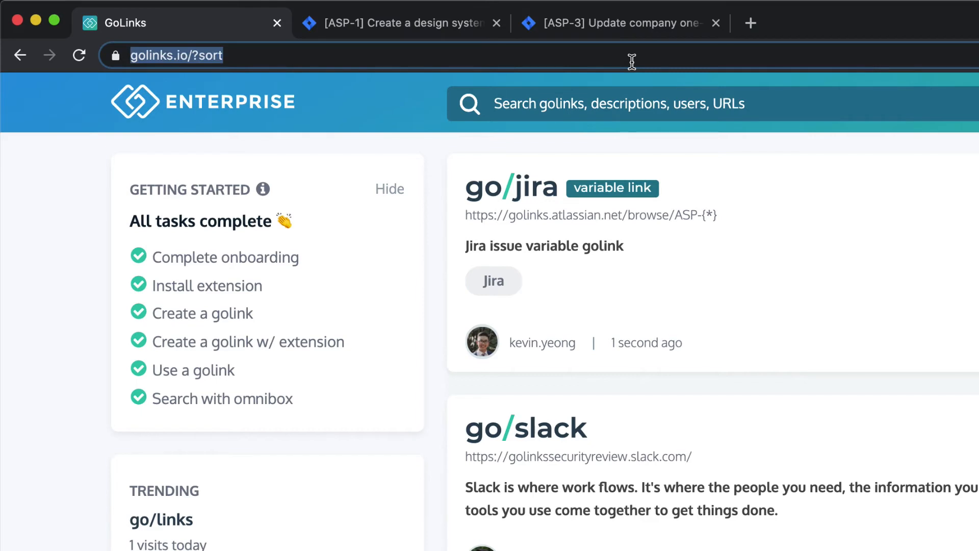
# Enter go/jira/ in the address bar to navigate to a Jira issue through the new variable link.
pyautogui.write('go/jira')
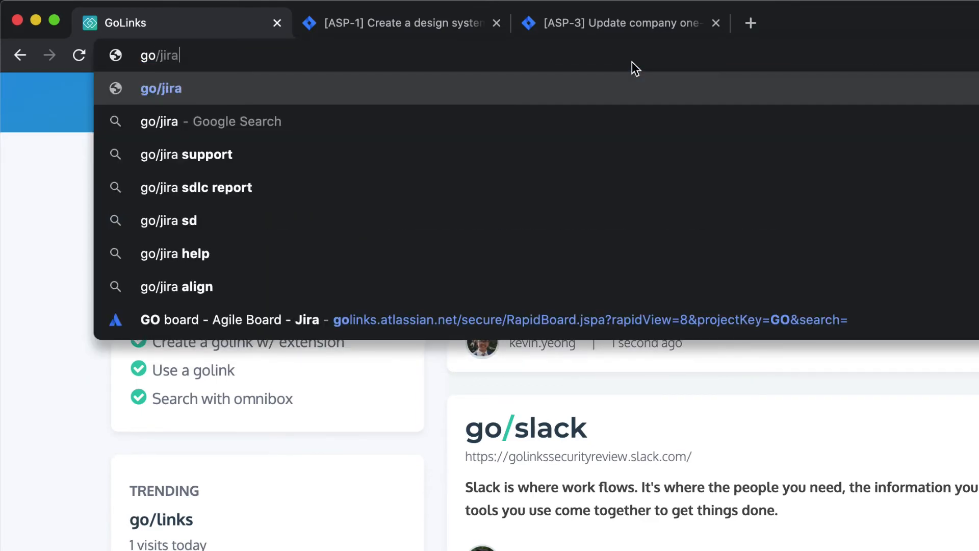
pyautogui.write('/')
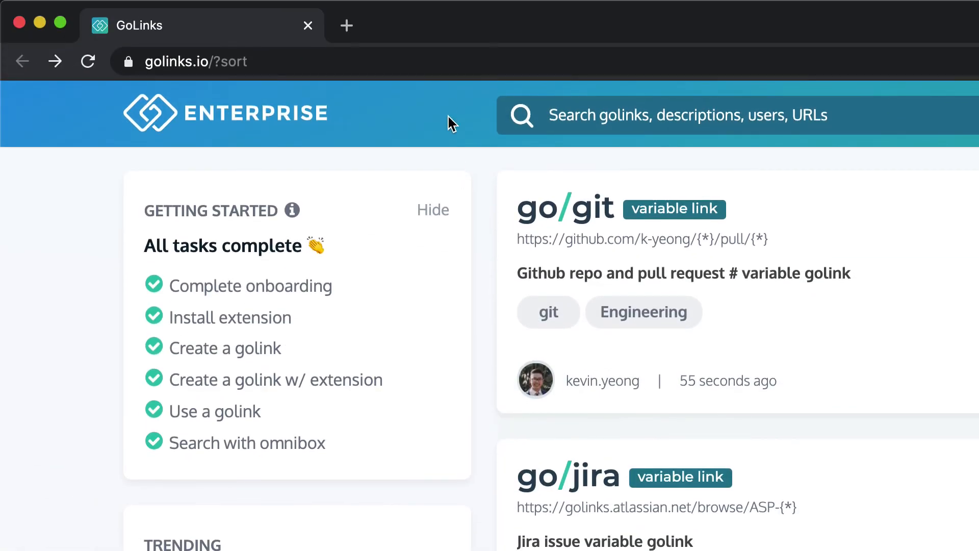
# Visit go/git/acme/1 to open pull request #1 of the acme repository on GitHub.
pyautogui.write('go/git/acme/1')
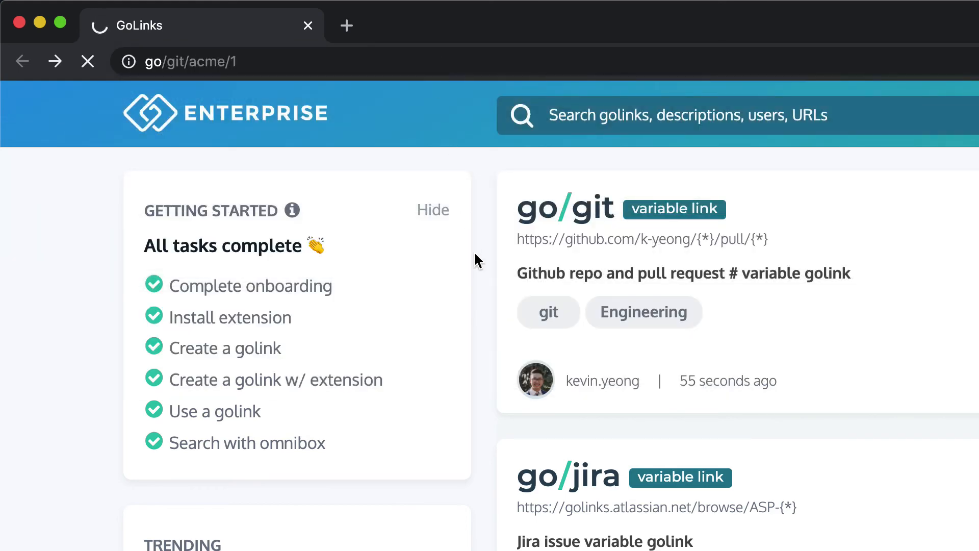
pyautogui.click(565, 208)
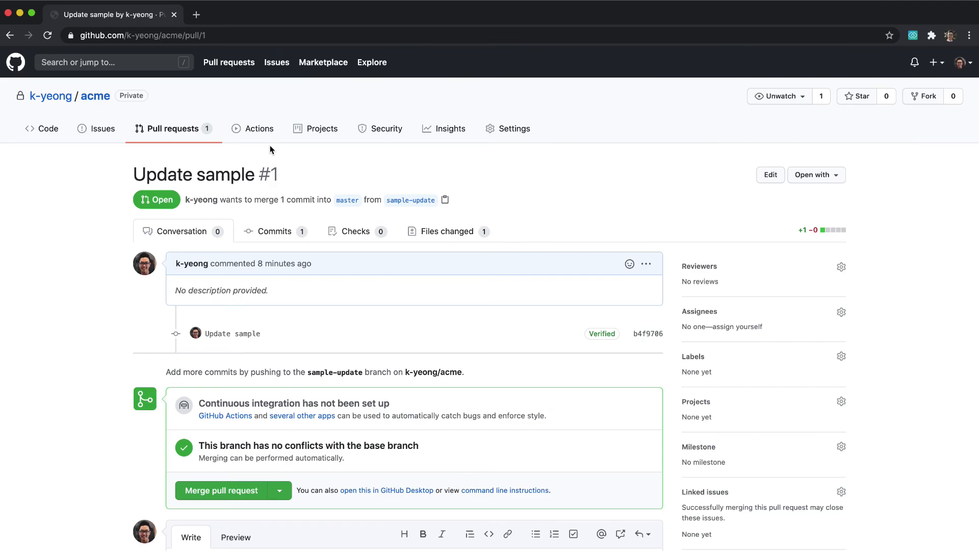